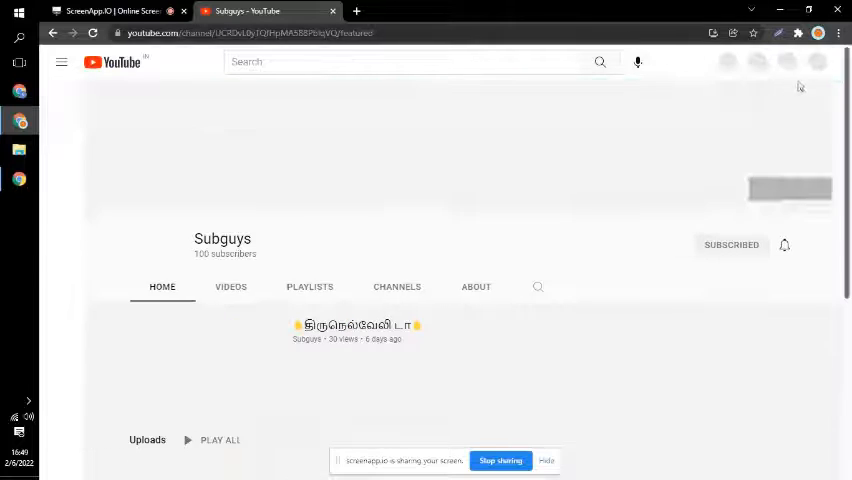
Start creating a new channel from the Subguys account menu.
left_click(816, 62)
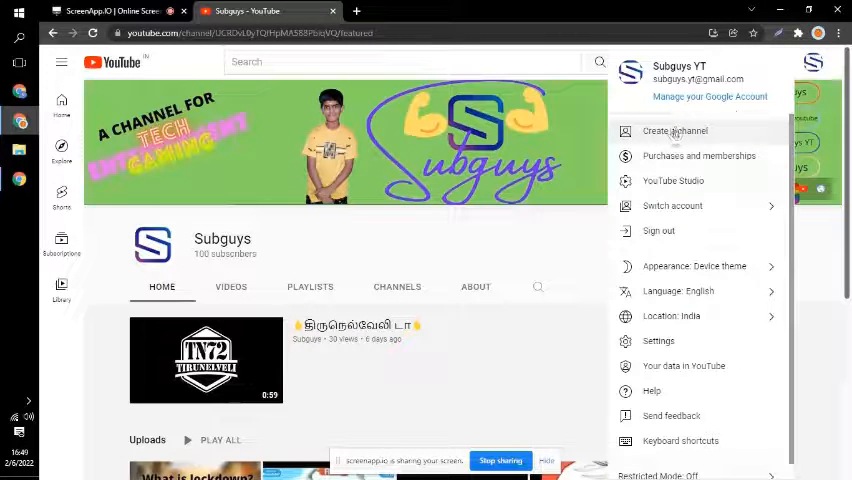
left_click(672, 132)
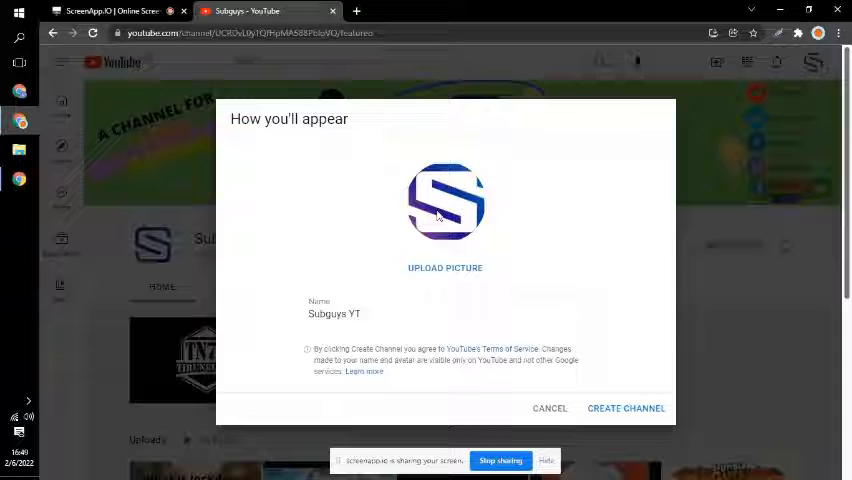
Create a new channel named 'Fake subguys' replacing the prefilled name.
left_click(408, 308)
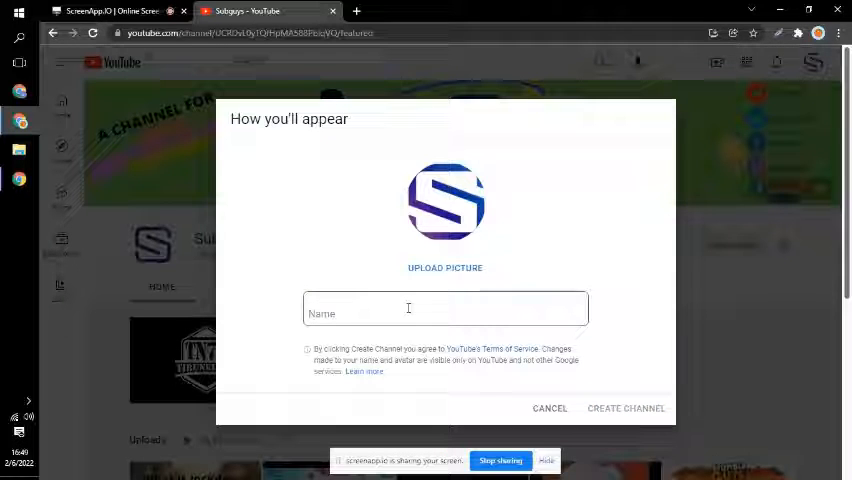
type("Fake")
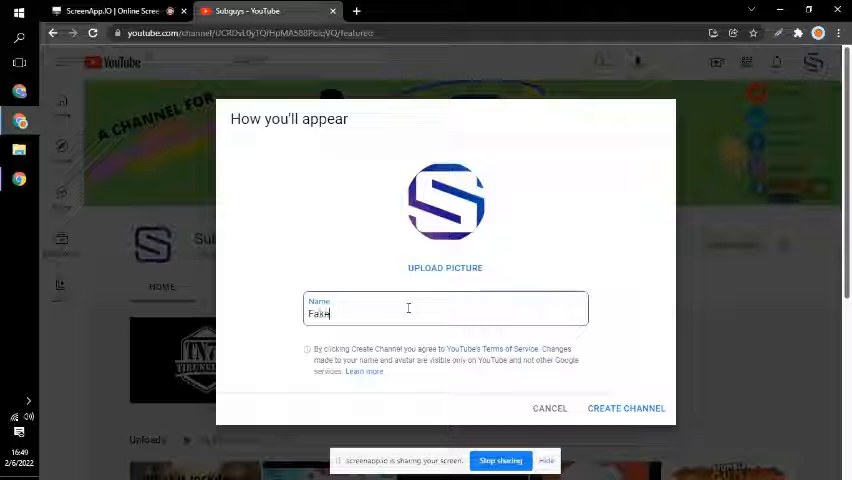
type("subgui")
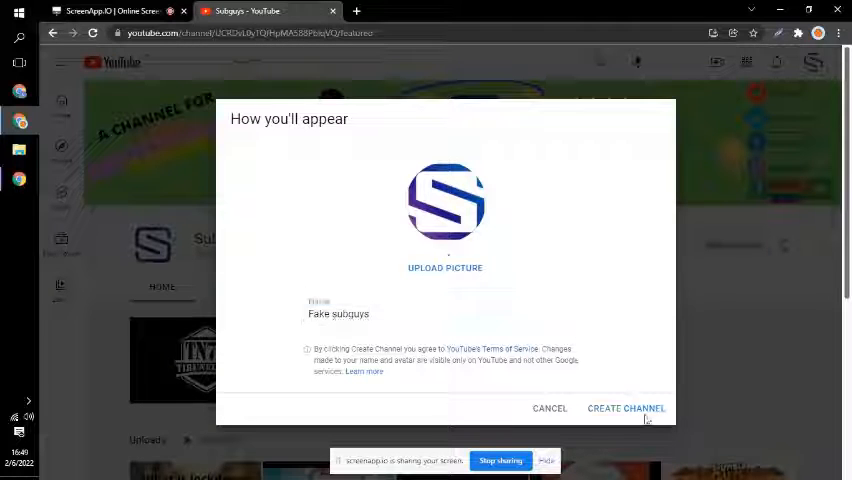
left_click(626, 408)
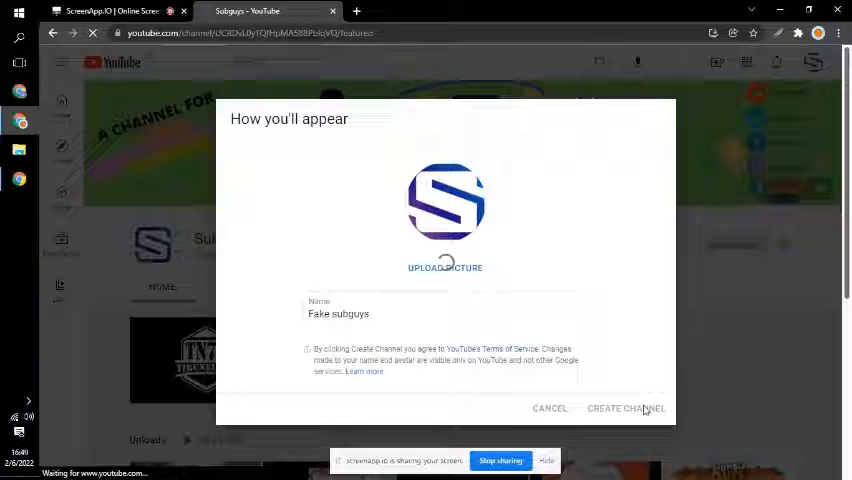
left_click(624, 408)
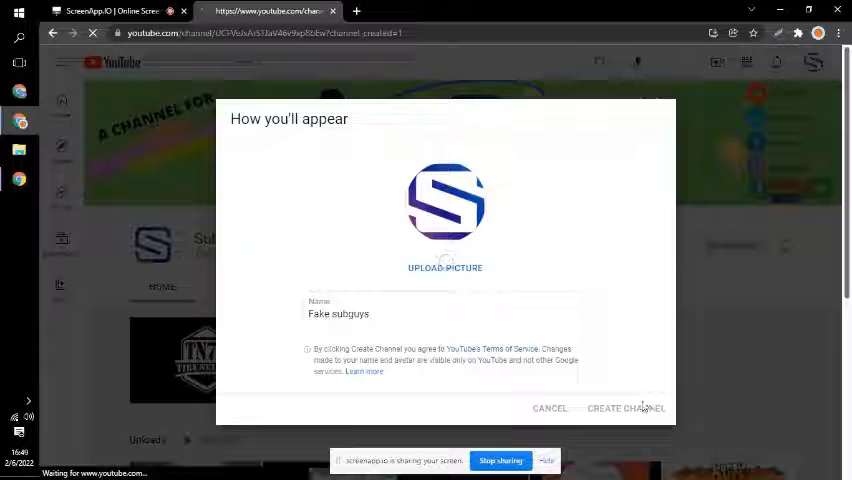
left_click(624, 408)
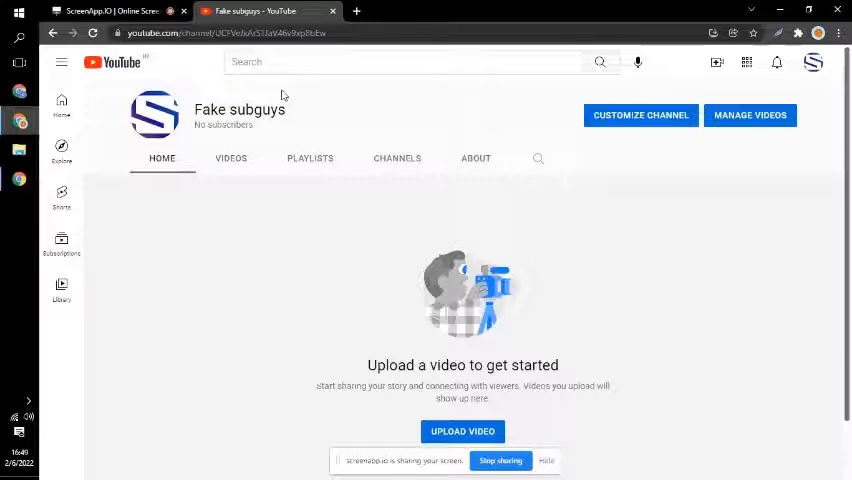
Begin uploading the channel's first video, landing on the YouTube Studio welcome screen.
scroll("down", 3)
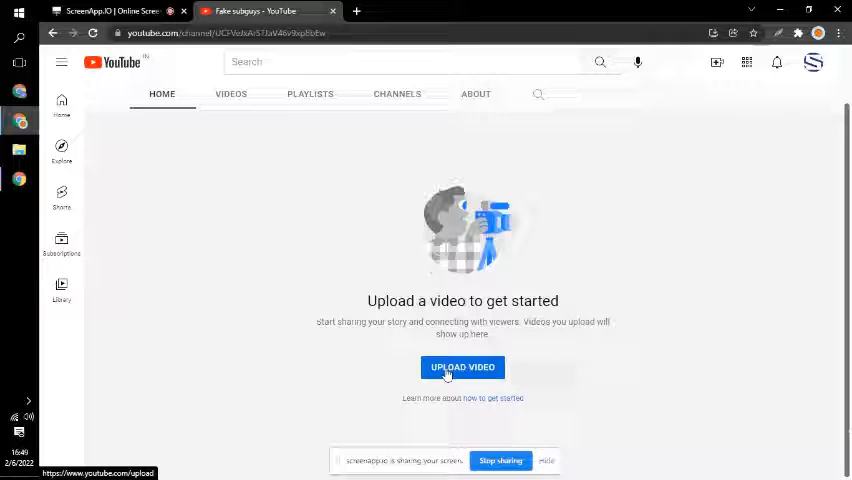
left_click(462, 368)
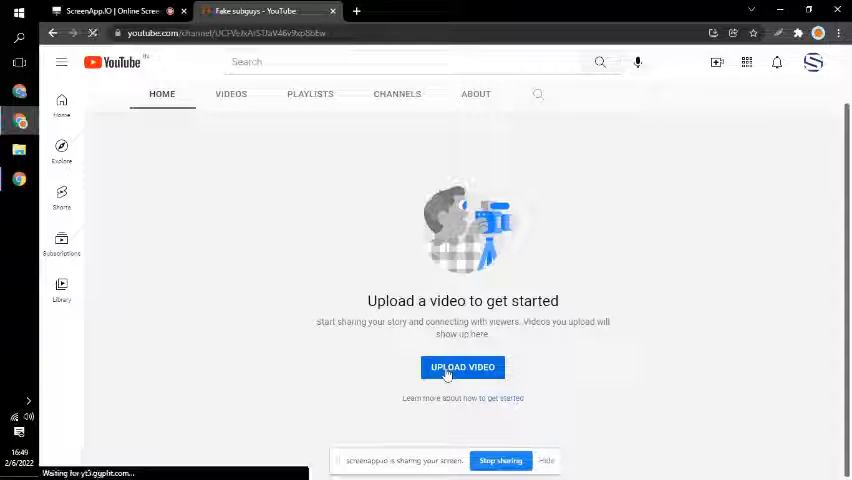
left_click(462, 368)
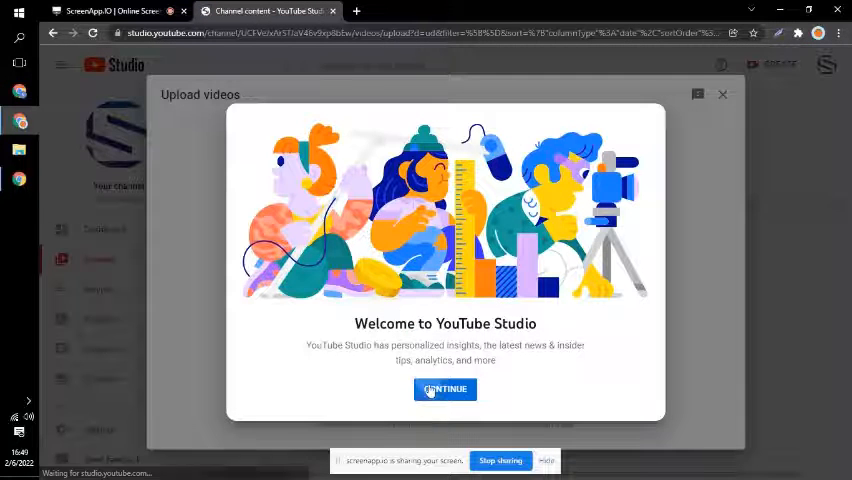
Upload MONKEY_LAUGHING.mp4 from Downloads, dismissing the Studio welcome message.
left_click(444, 388)
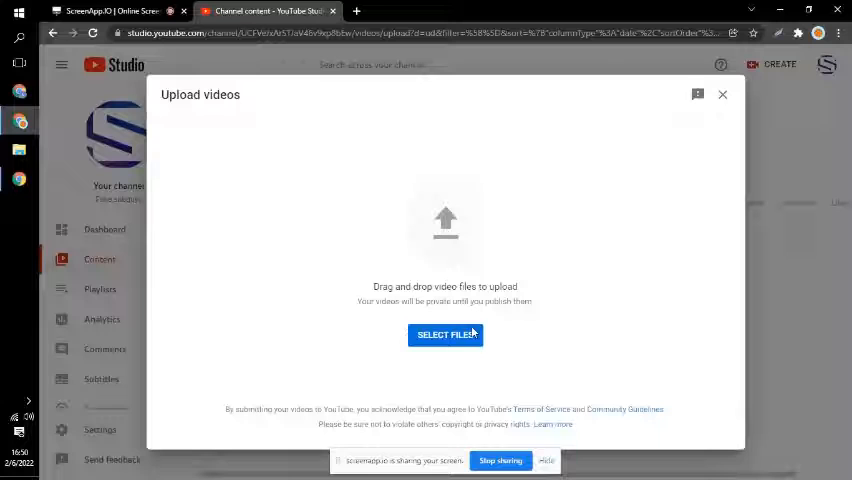
left_click(446, 334)
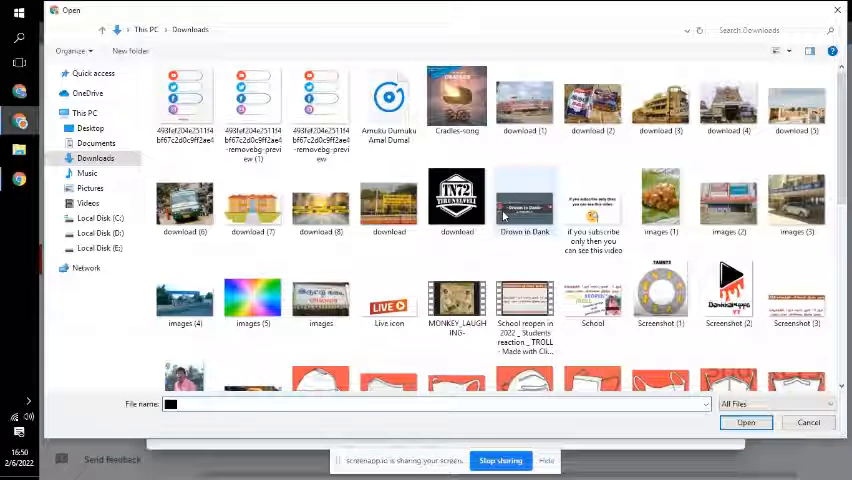
mouse_move(524, 290)
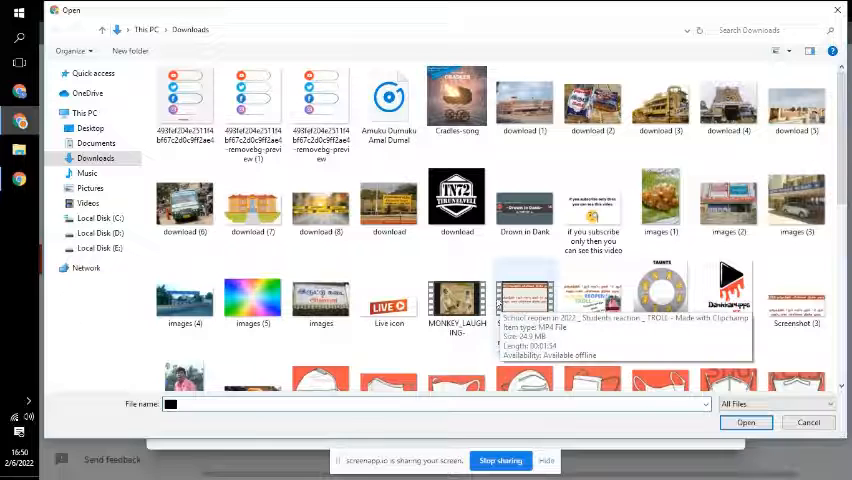
left_click(808, 422)
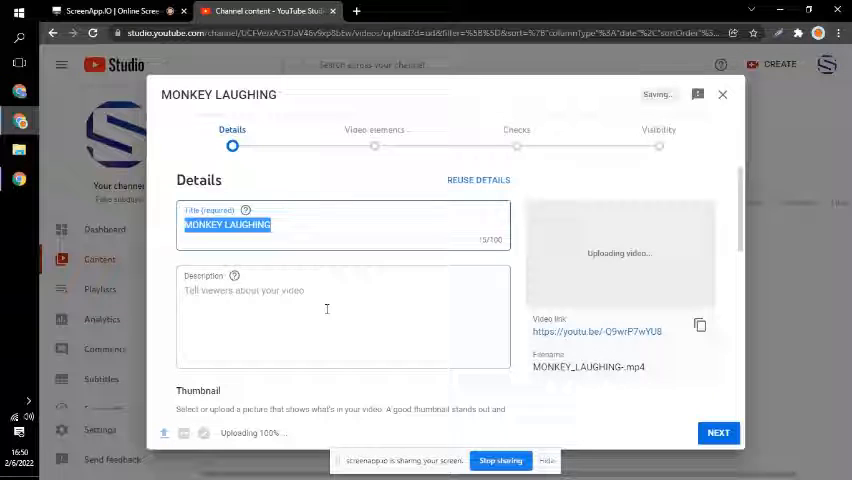
Enter the description 'It is just for fun' for the MONKEY LAUGHING video.
left_click(312, 224)
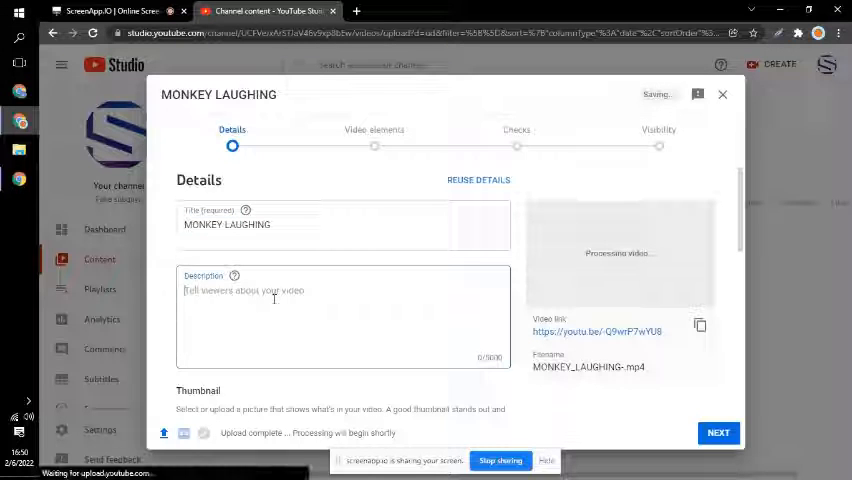
type("It is just for")
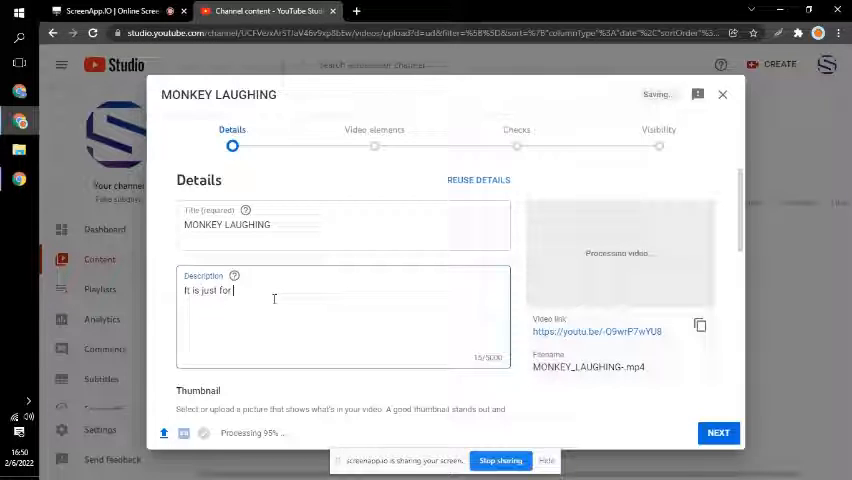
type("fun")
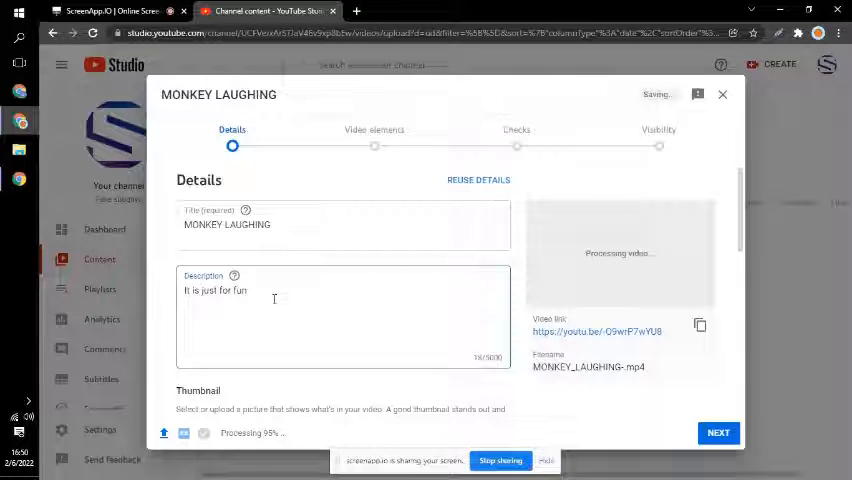
scroll("down", 3)
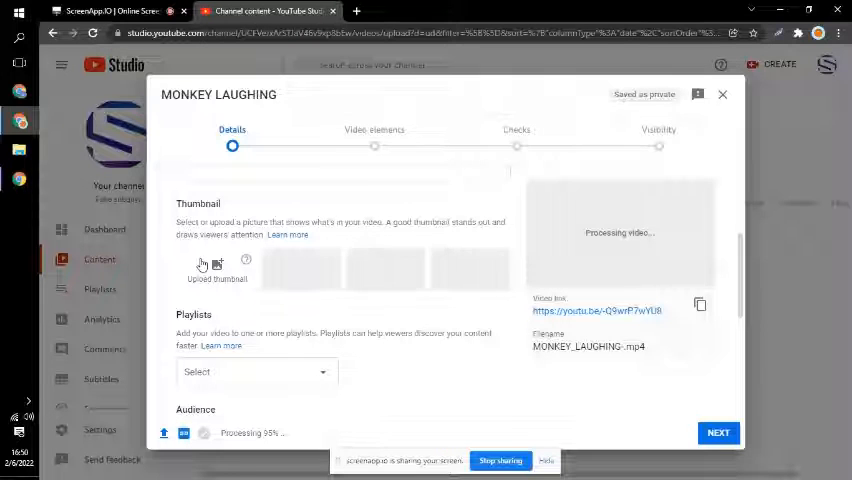
left_click(216, 268)
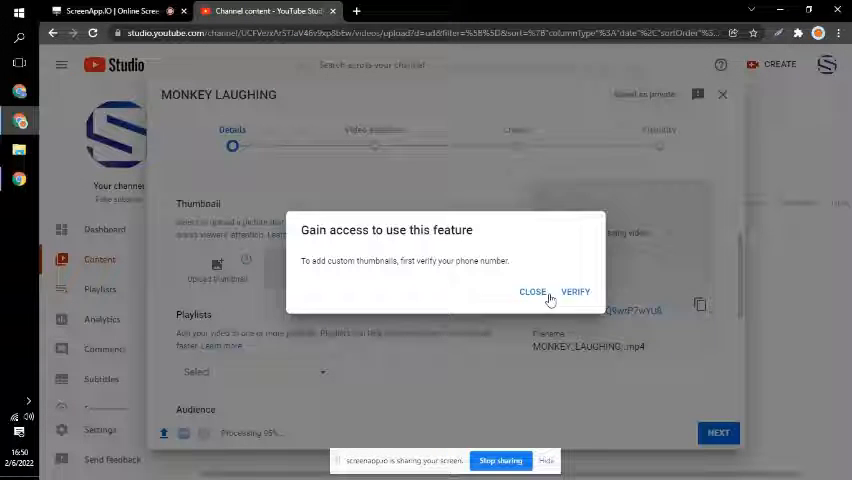
left_click(532, 292)
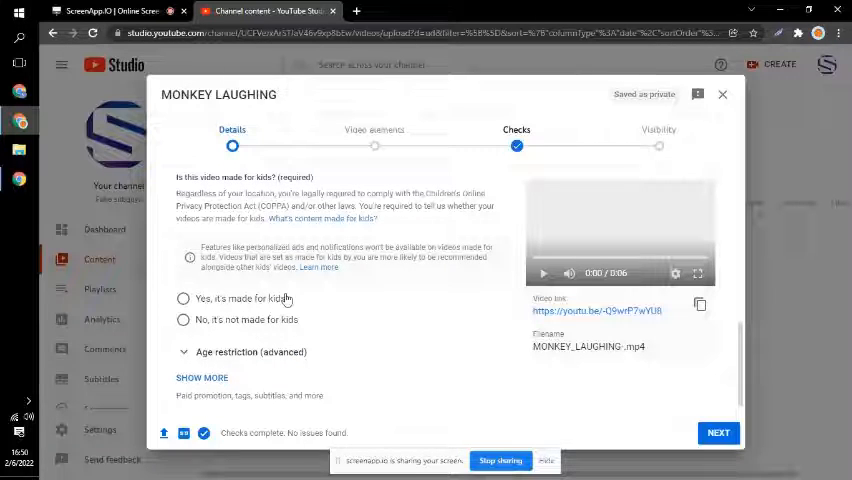
left_click(718, 432)
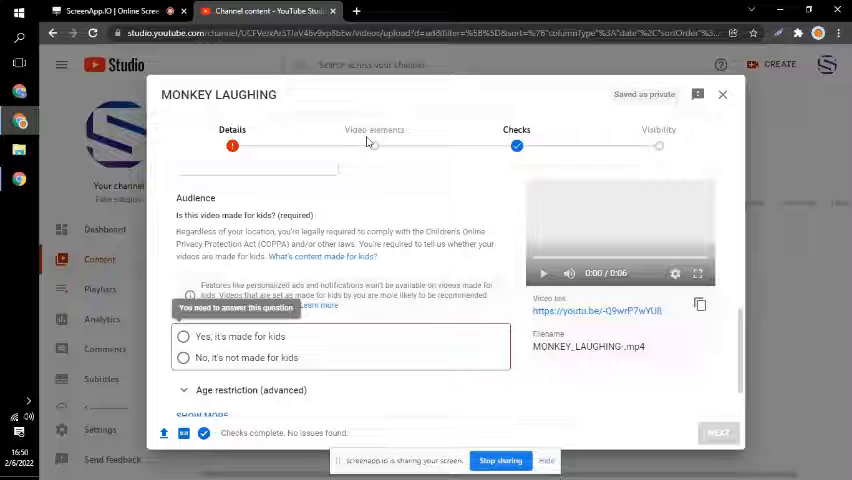
scroll("down", 3)
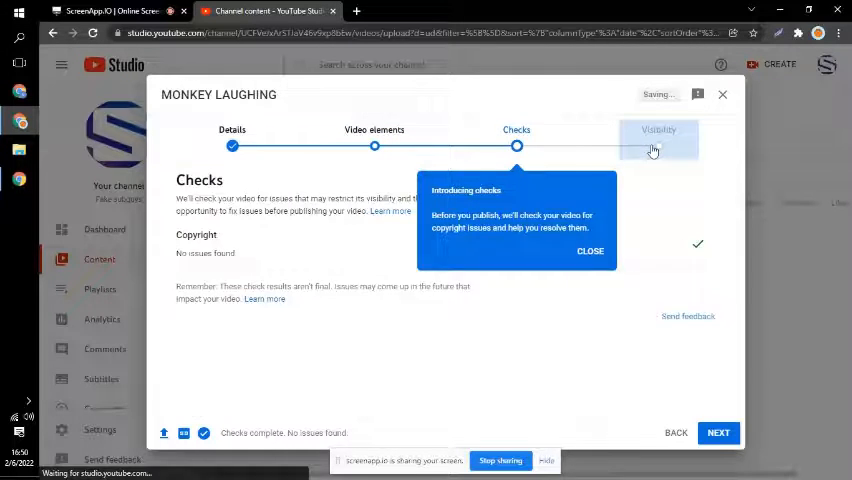
Set the MONKEY LAUGHING video's visibility to Public and publish it.
left_click(658, 136)
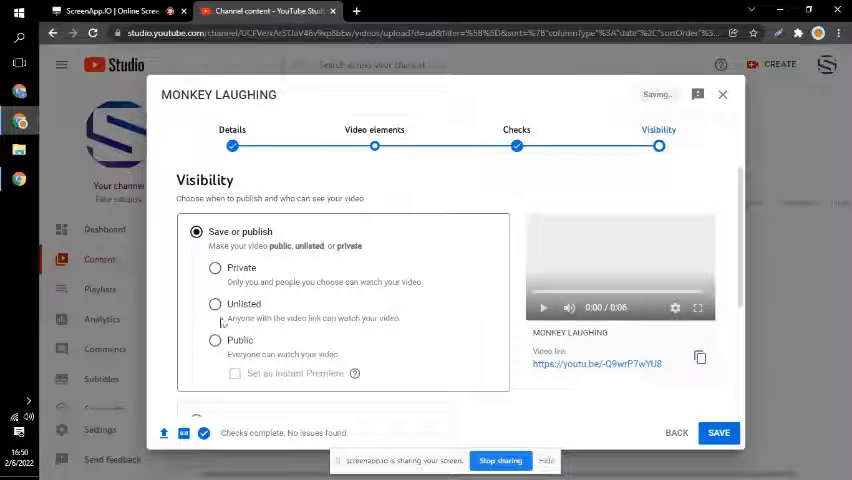
left_click(214, 340)
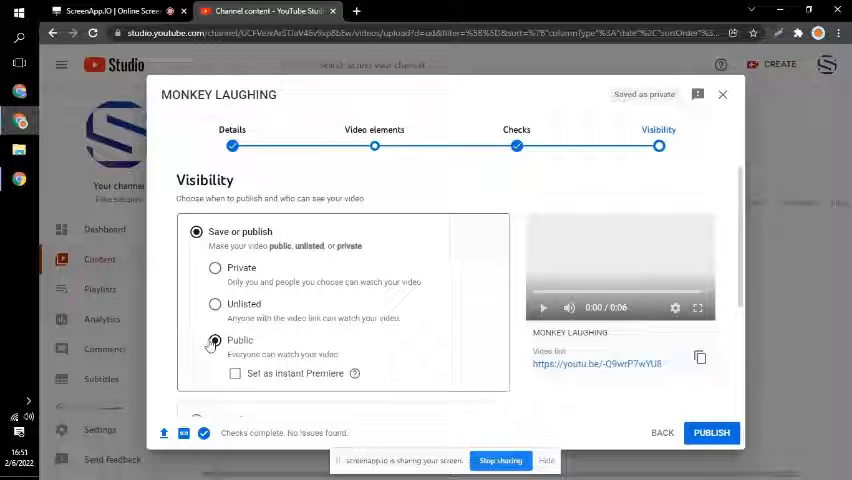
left_click(214, 340)
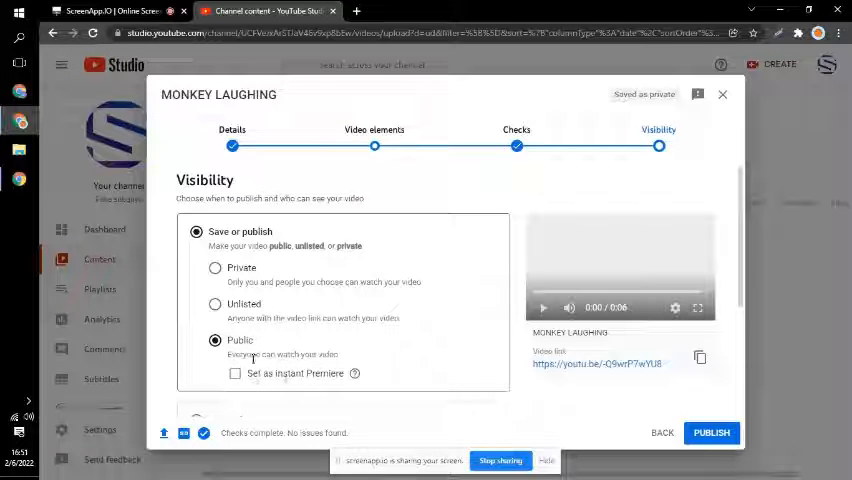
scroll("down", 3)
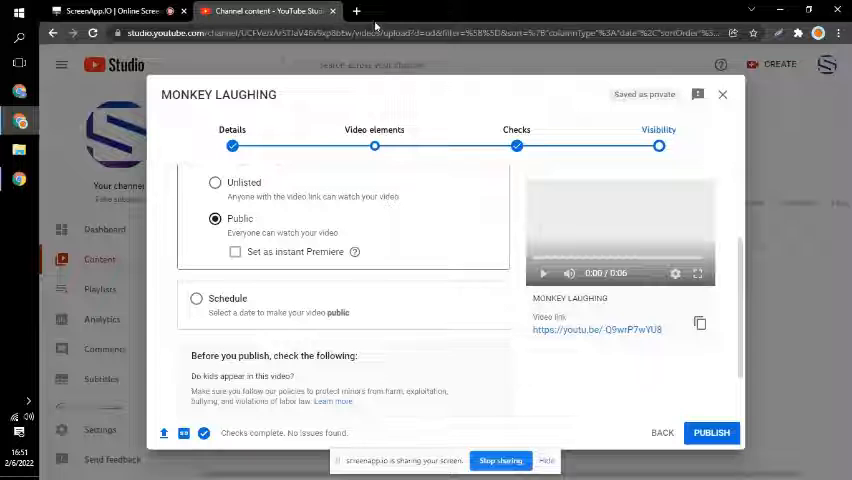
left_click(712, 432)
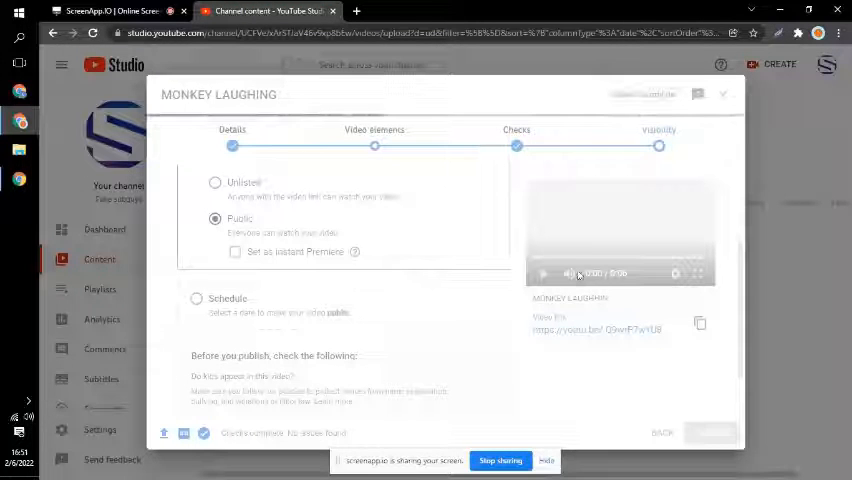
left_click(710, 432)
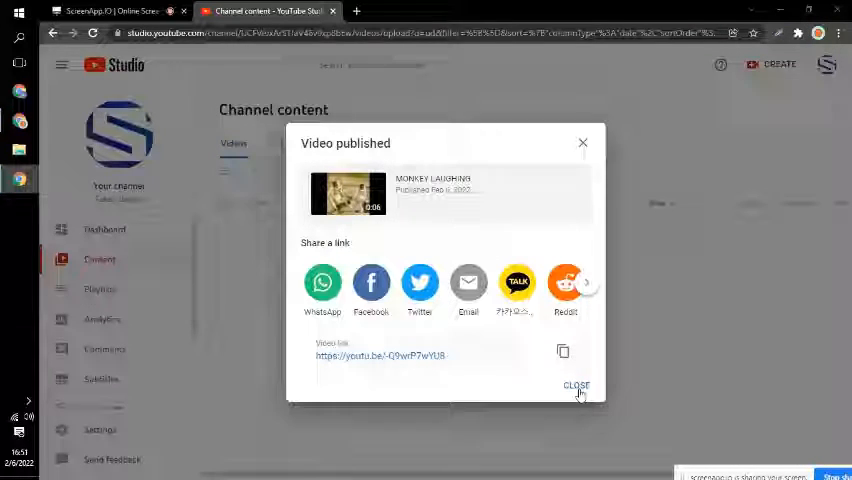
Dismiss the publish confirmation and dark theme tip and review the channel dashboard.
left_click(576, 384)
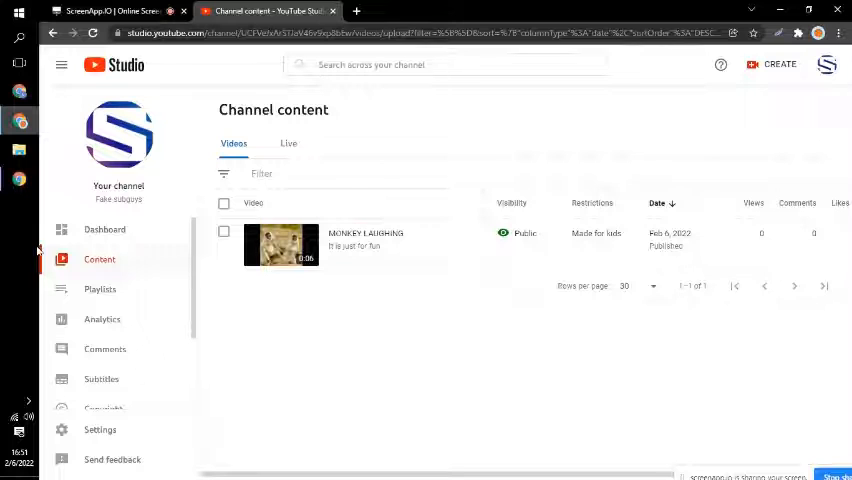
left_click(104, 228)
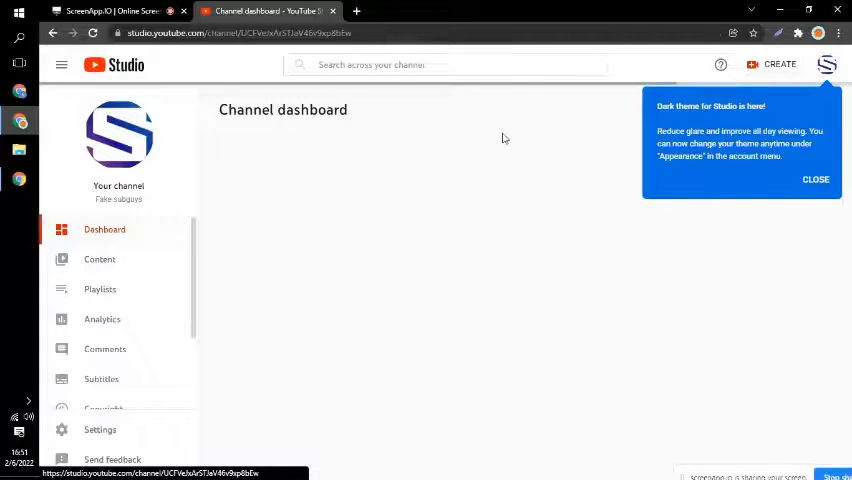
left_click(816, 180)
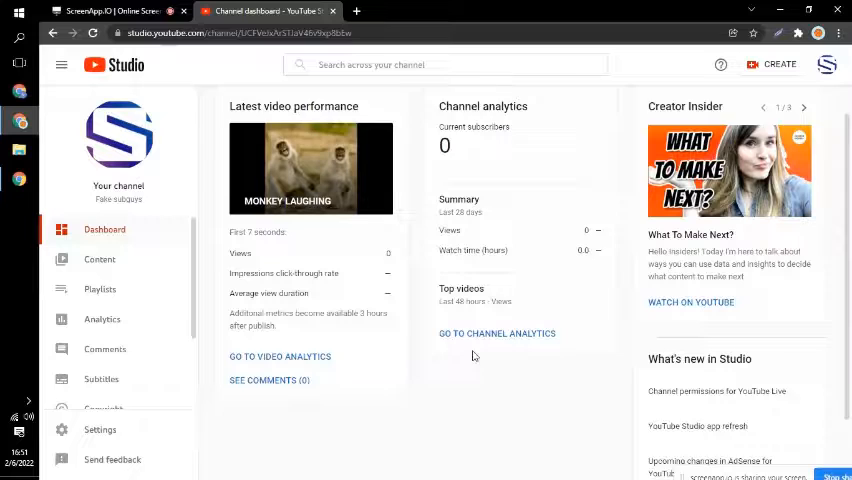
Go to the channel's content list and then its empty playlists page.
left_click(100, 260)
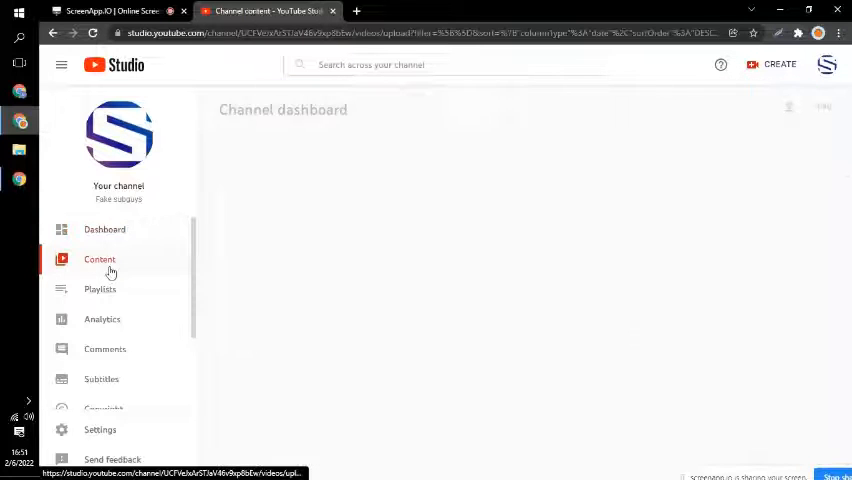
left_click(100, 260)
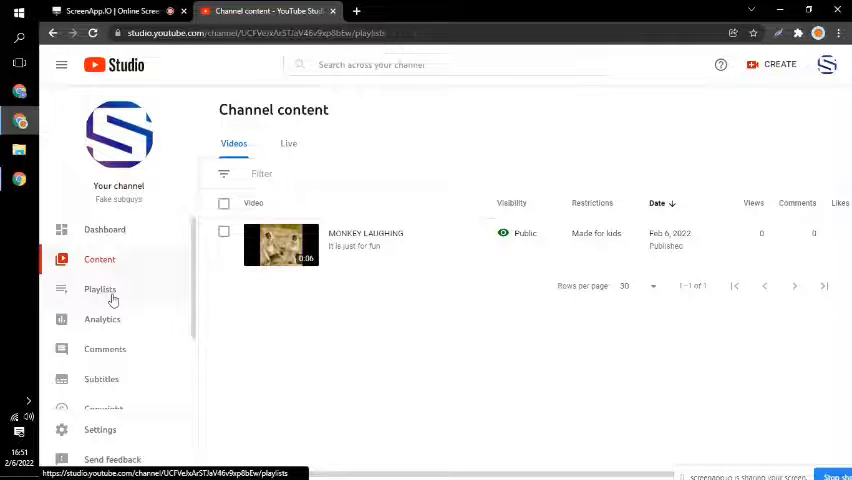
left_click(100, 288)
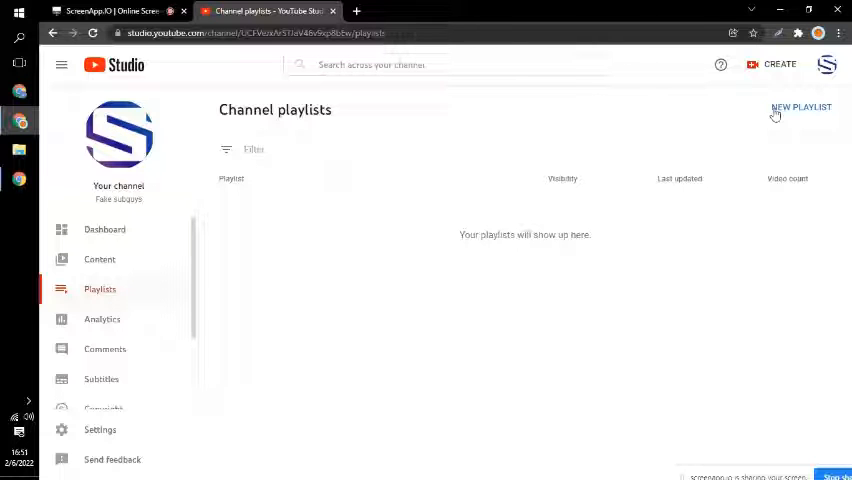
Create a public playlist named 'Entertainment', then move to channel analytics.
left_click(800, 108)
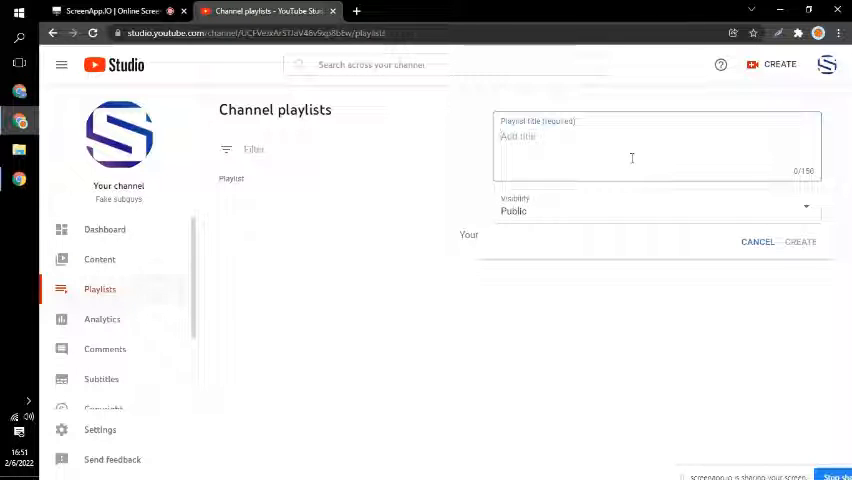
type("E")
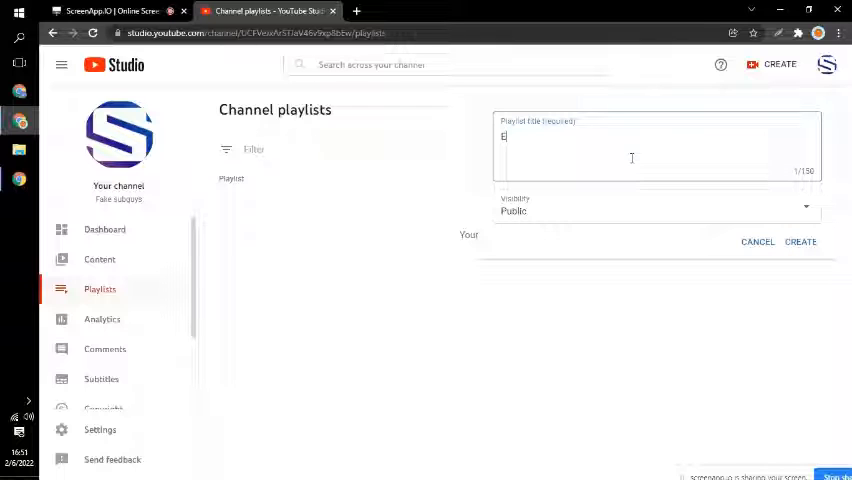
type("ntertain")
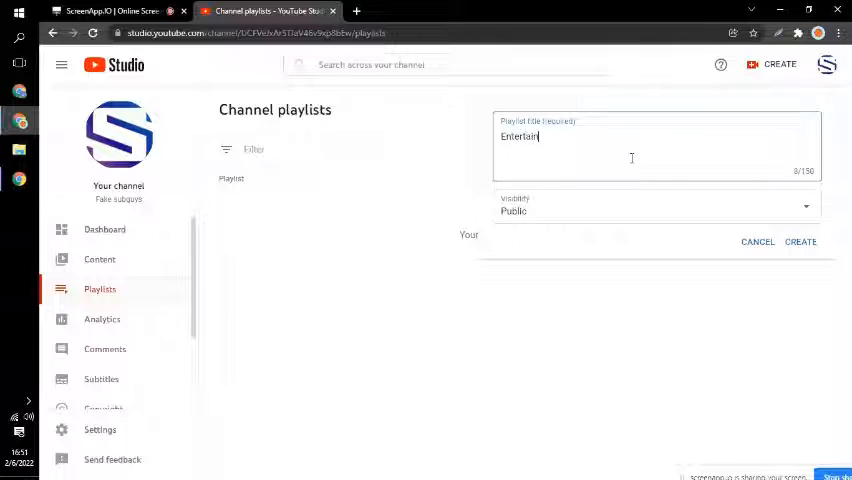
type("ment")
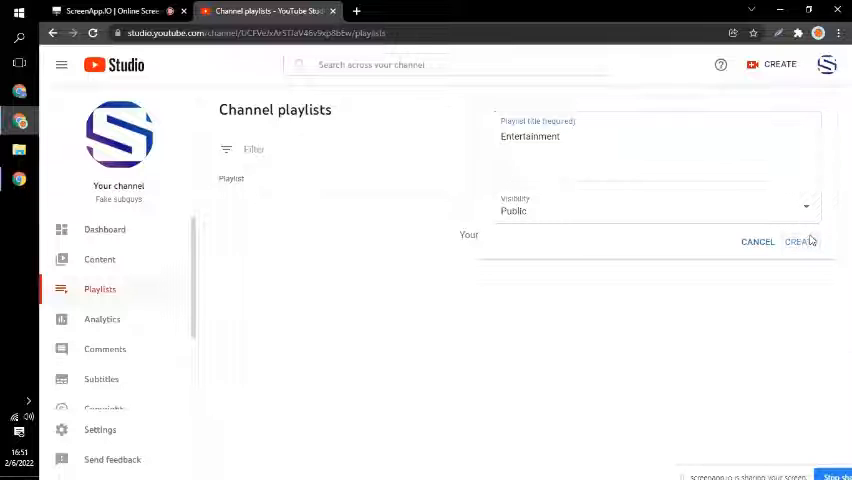
left_click(800, 240)
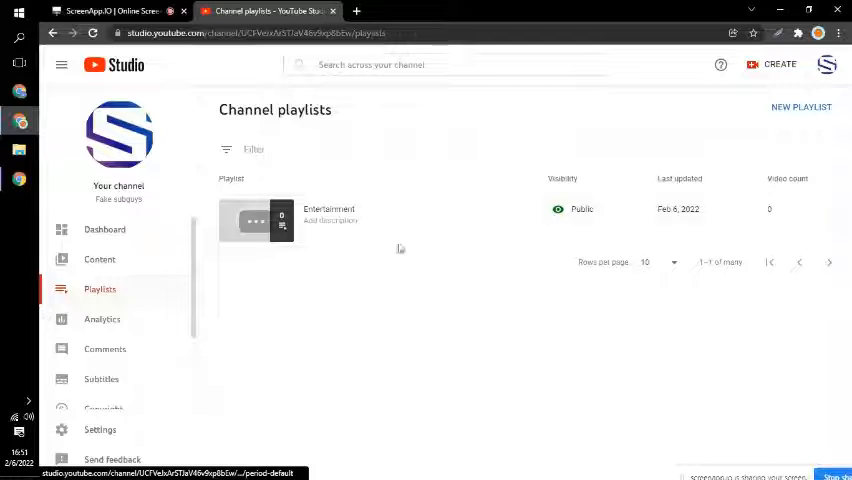
left_click(102, 320)
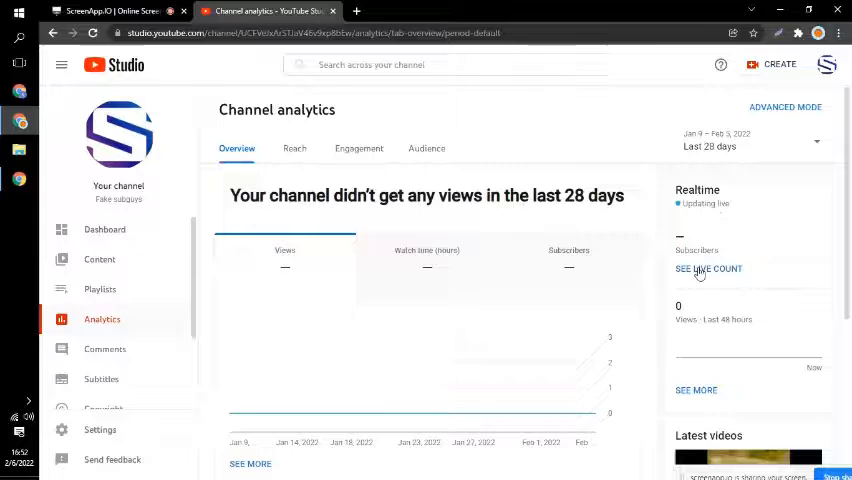
View the channel's comments and mentions page, which shows no comments.
left_click(708, 268)
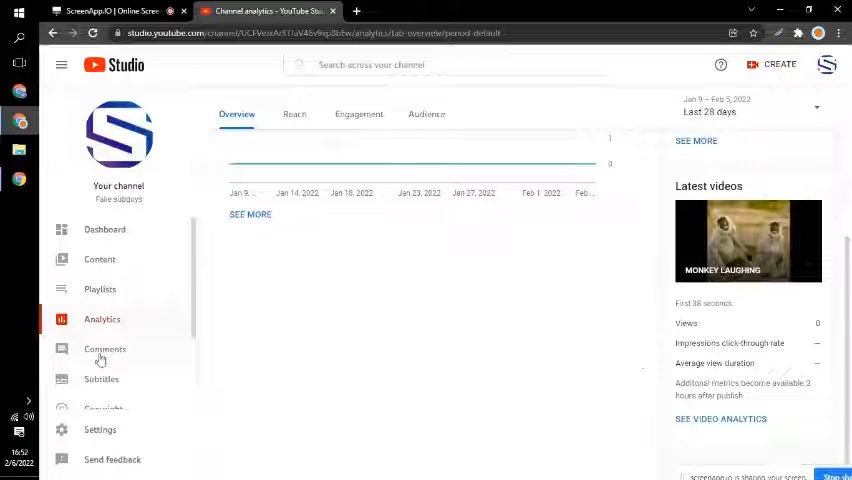
left_click(104, 348)
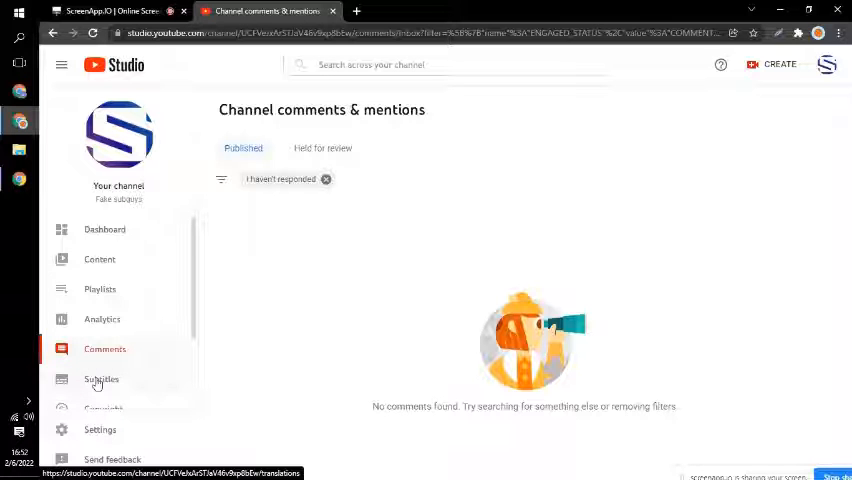
Review the channel's held-for-review and published comments.
left_click(100, 380)
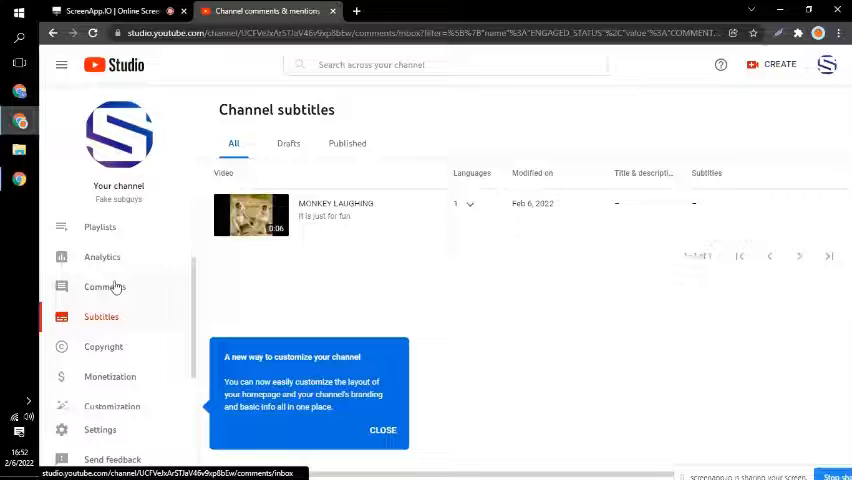
left_click(104, 288)
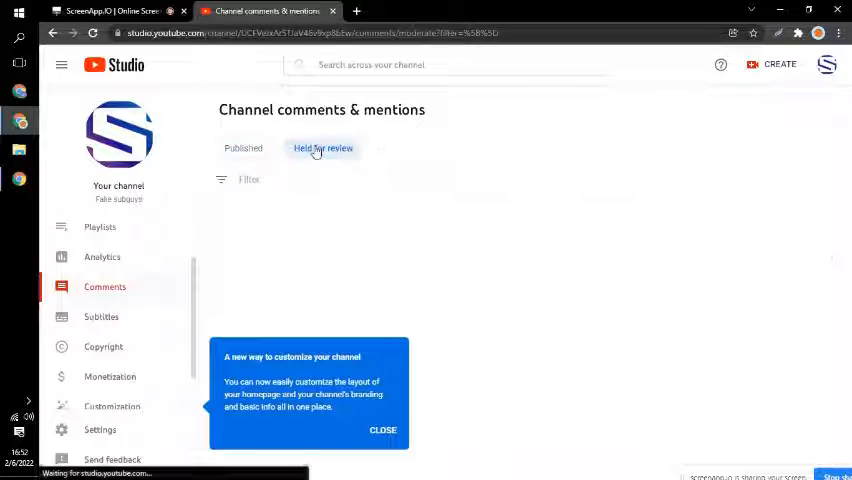
left_click(322, 148)
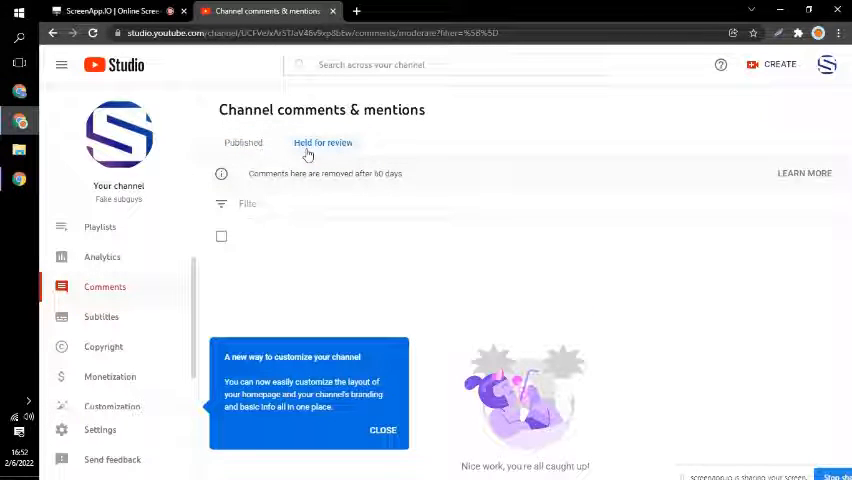
left_click(244, 148)
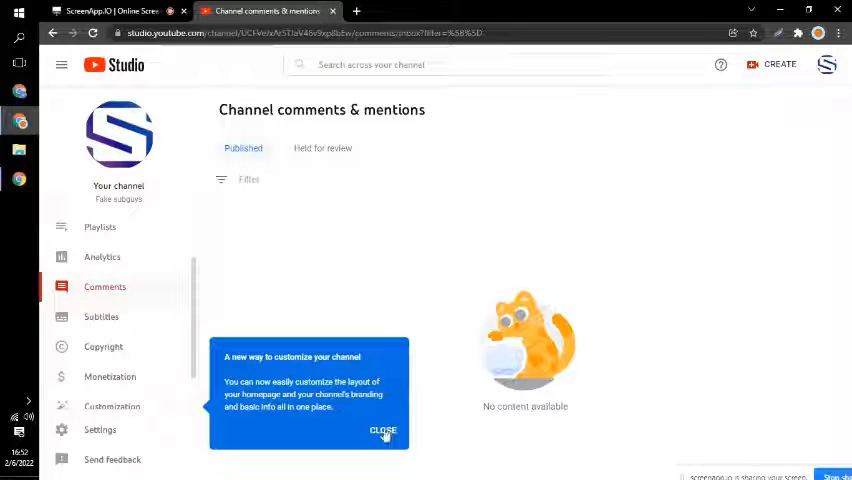
Browse draft and published subtitles, then go to the channel copyright page.
left_click(100, 316)
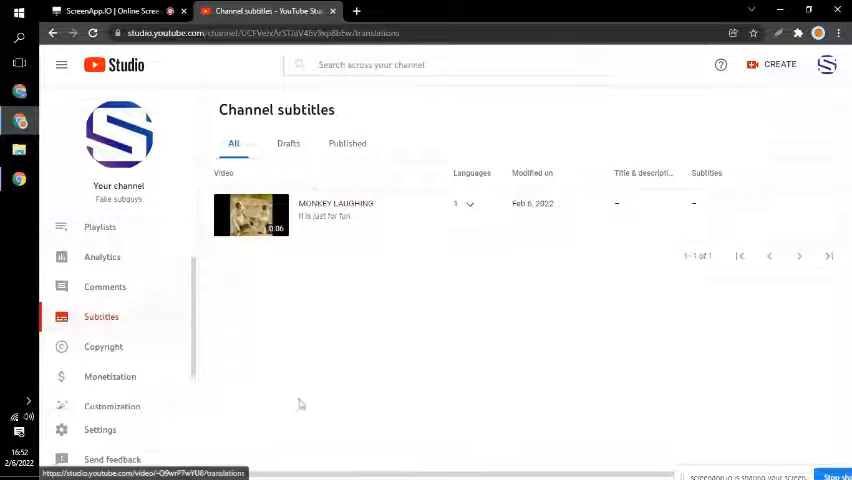
left_click(288, 144)
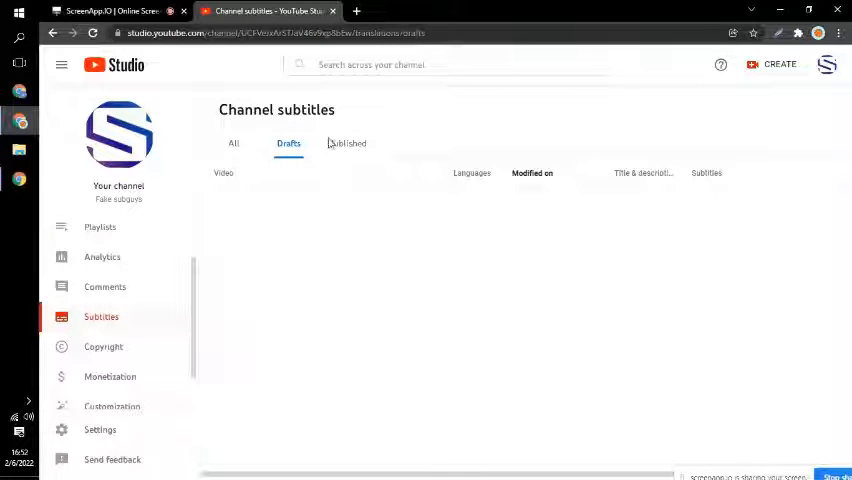
left_click(348, 144)
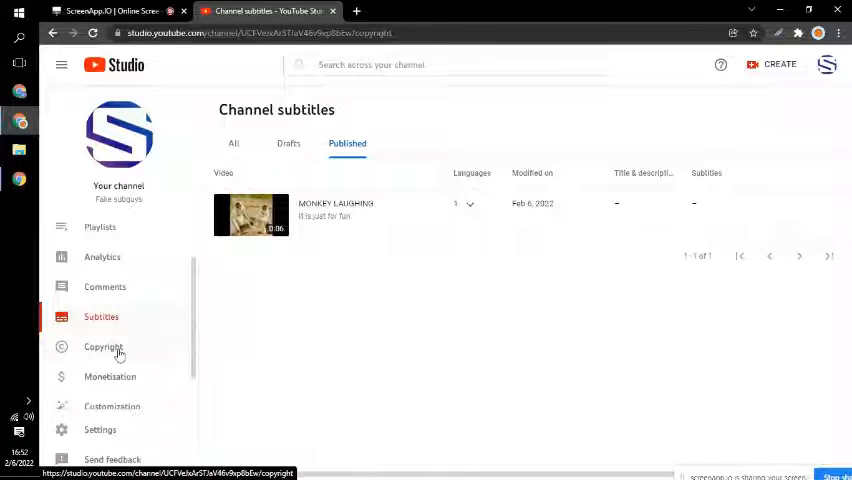
left_click(104, 346)
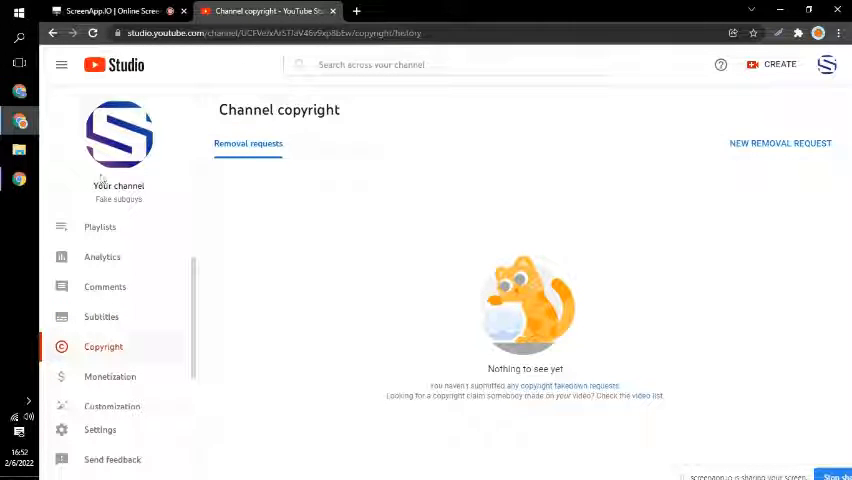
Check the monetization eligibility requirements, then move to the channel customization layout.
left_click(110, 376)
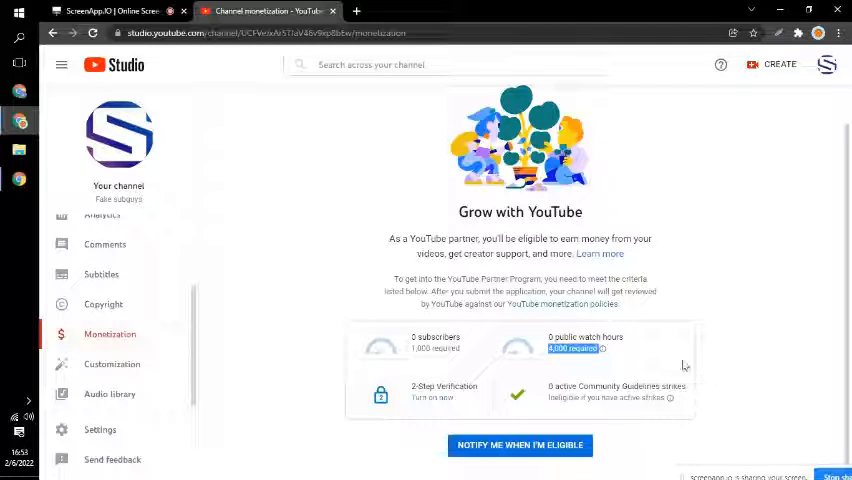
left_click(112, 364)
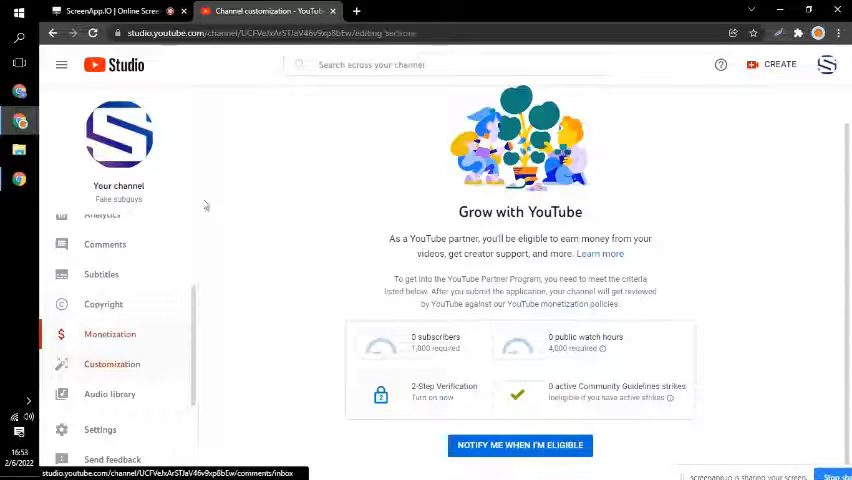
left_click(112, 364)
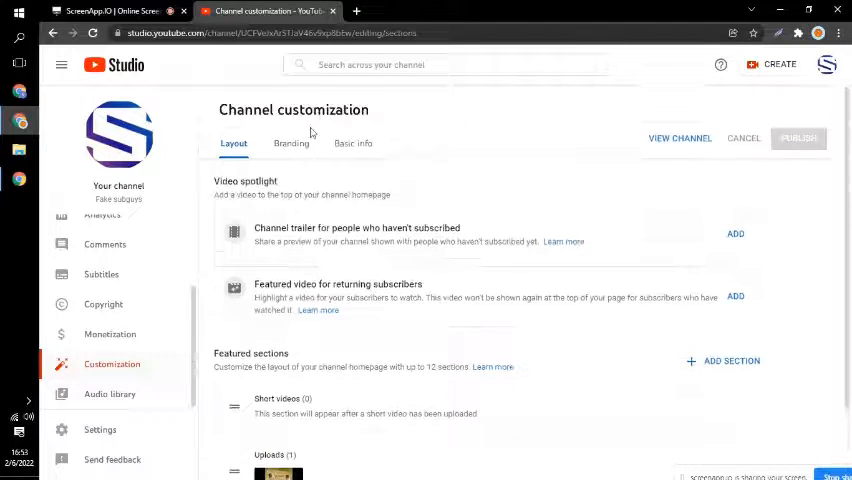
Review the Branding images and Basic info tabs, then head to the Audio library.
left_click(292, 144)
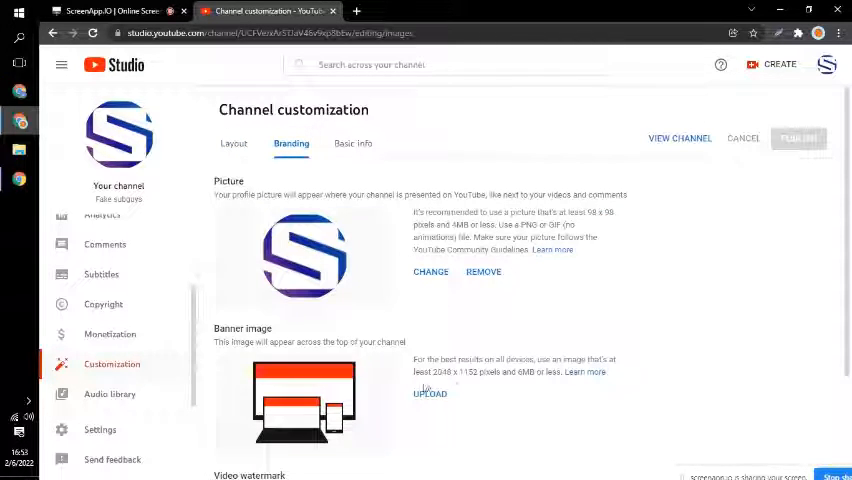
scroll("down", 3)
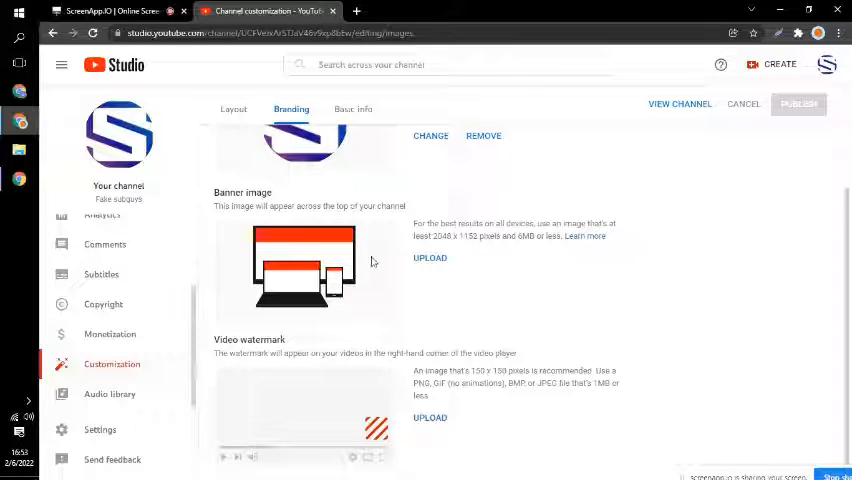
left_click(352, 132)
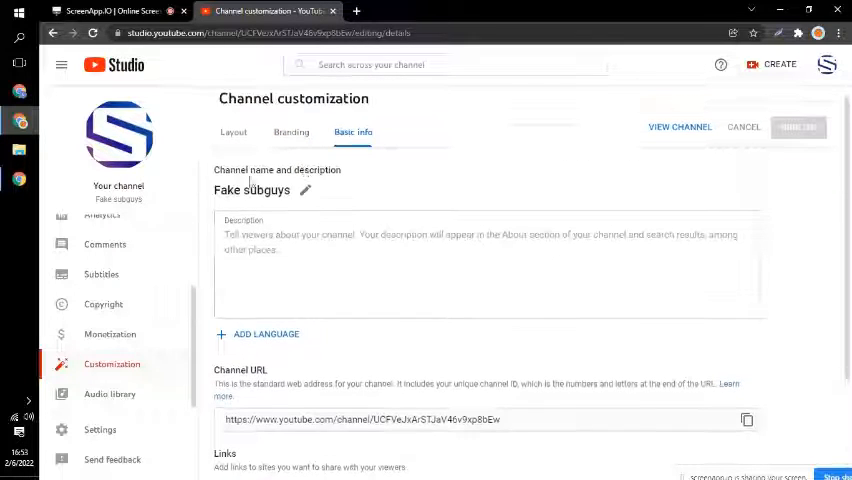
scroll("down", 3)
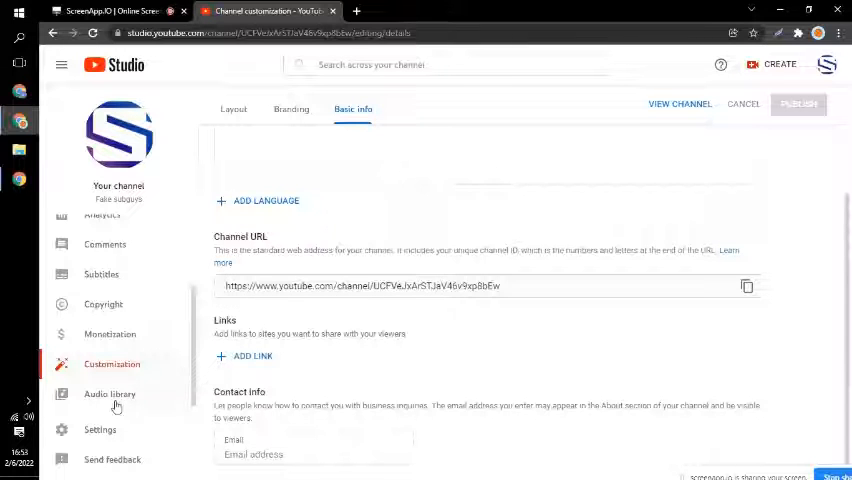
left_click(108, 392)
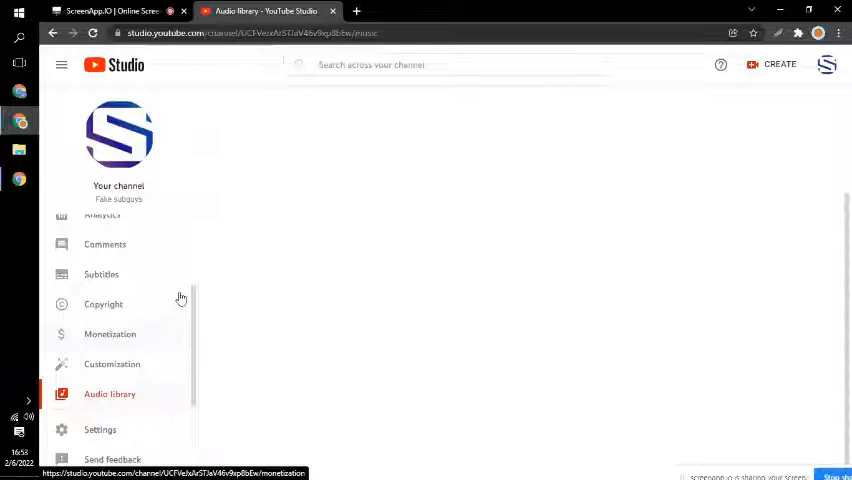
Browse the audio library and channel settings, closing settings without saving.
left_click(108, 392)
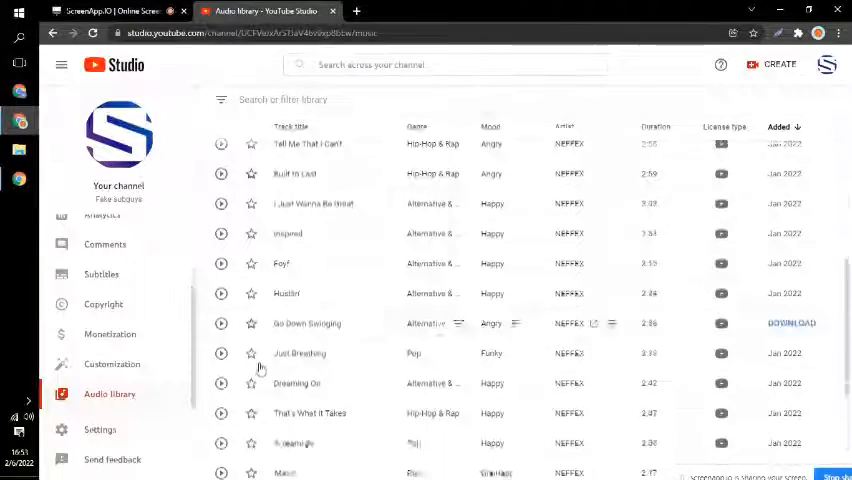
left_click(100, 428)
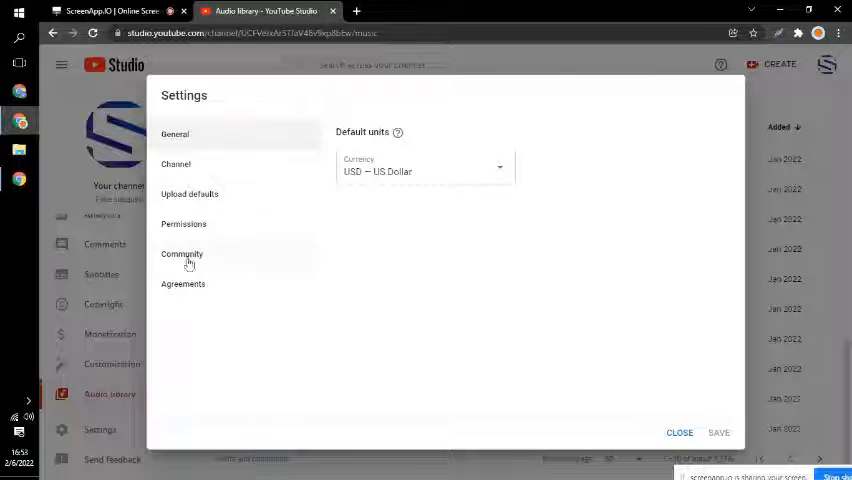
left_click(680, 432)
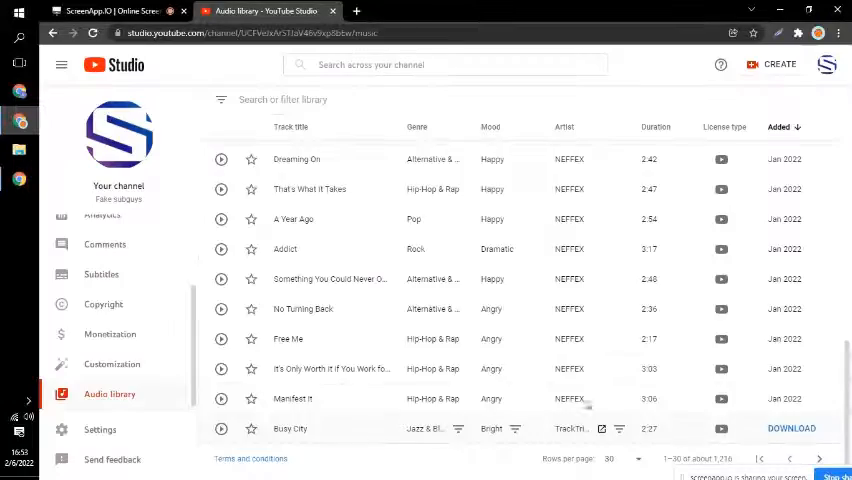
scroll("down", 3)
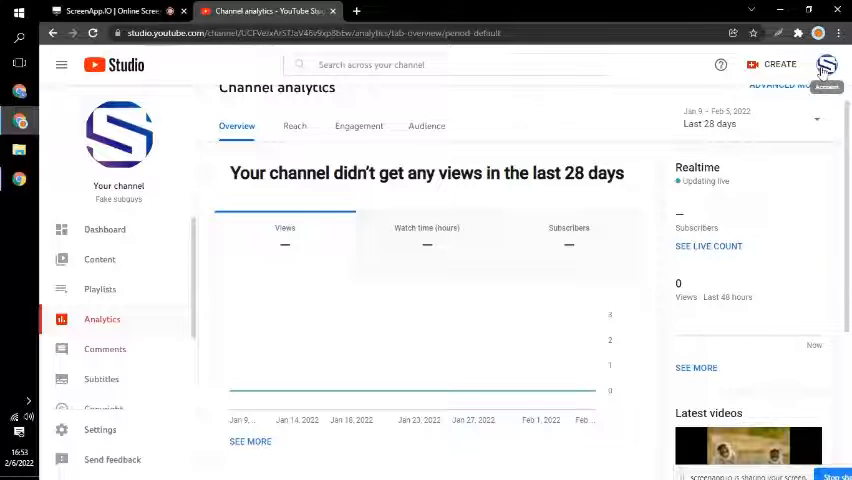
Go to the public Fake subguys channel page from the account menu.
left_click(826, 64)
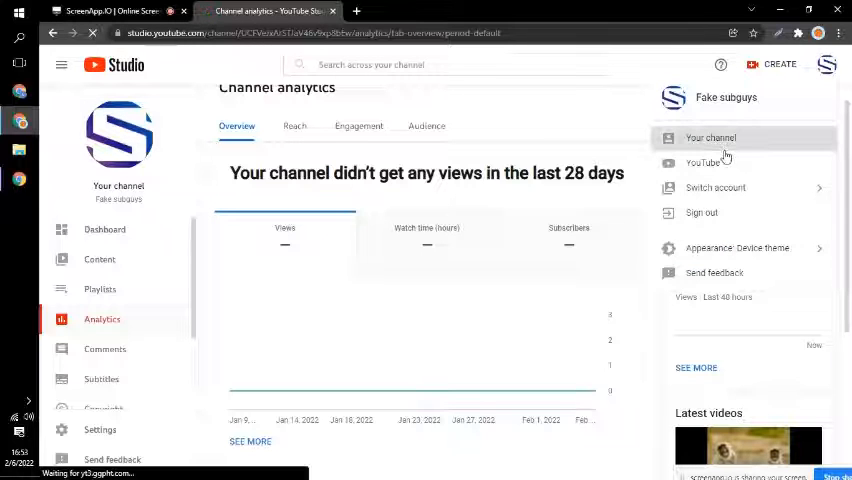
left_click(710, 138)
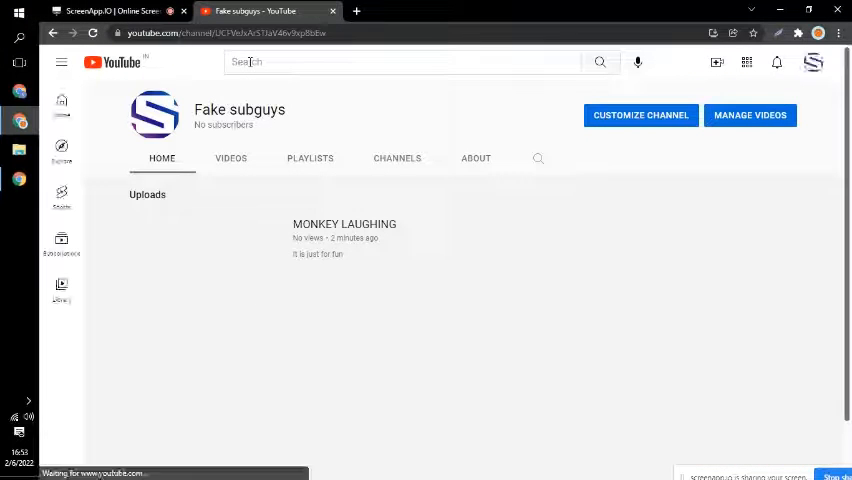
Show the channel's Videos listing with the MONKEY LAUGHING upload.
left_click(232, 158)
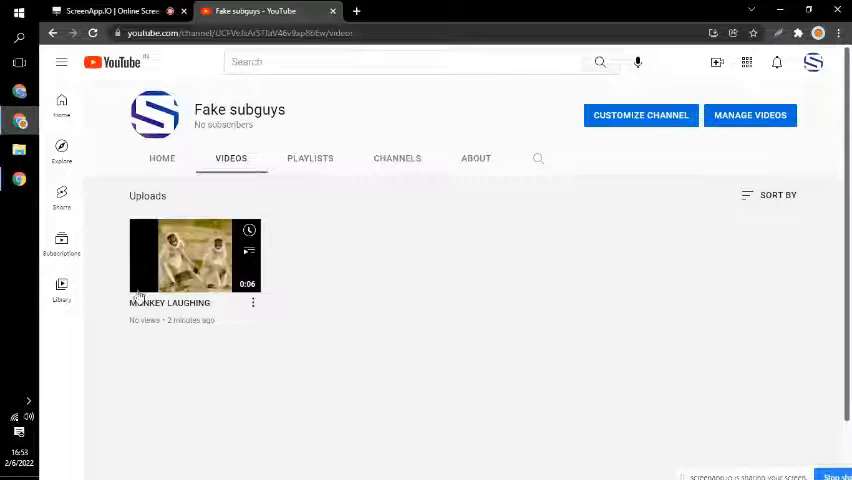
mouse_move(388, 128)
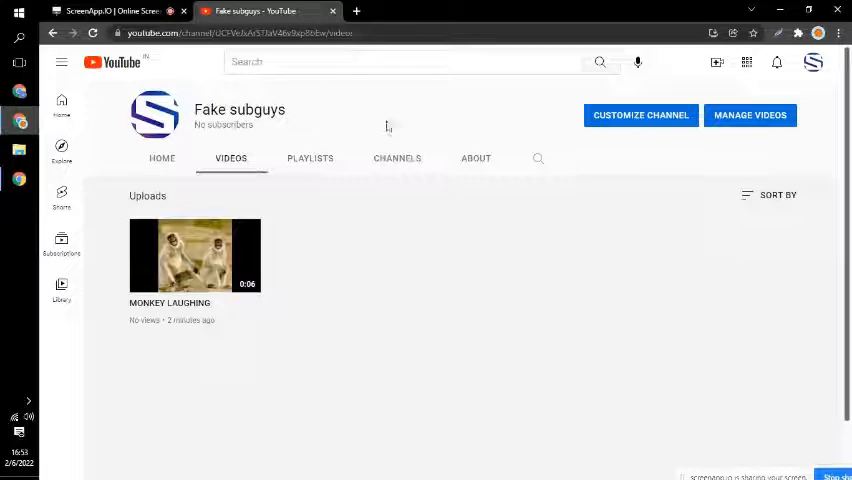